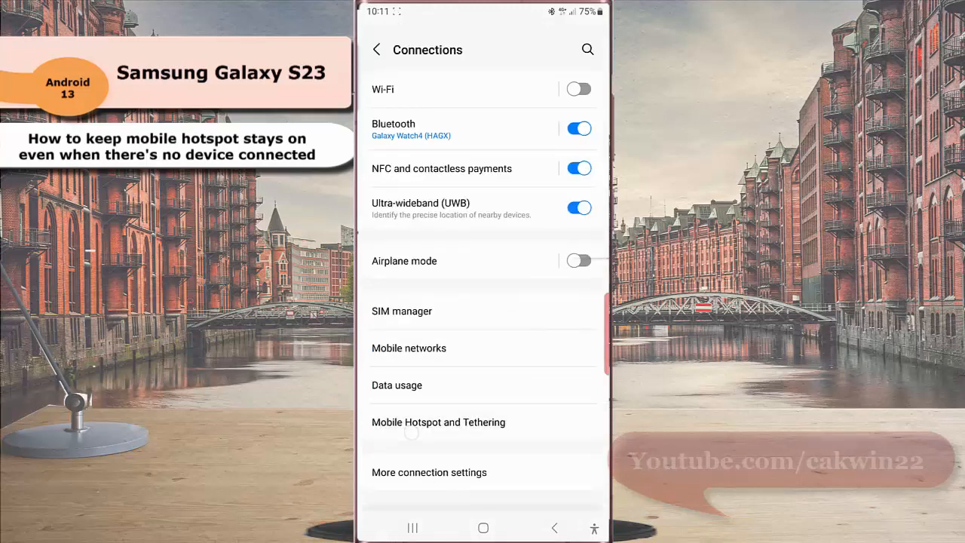
Reach the Configure page of the Coffee corner hotspot via Mobile Hotspot and Tethering.
left_click(437, 422)
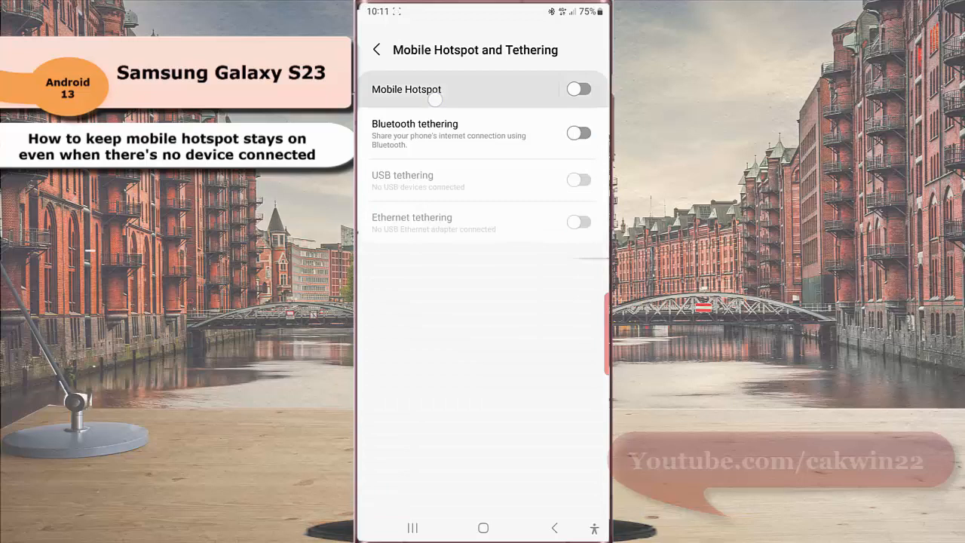
left_click(407, 89)
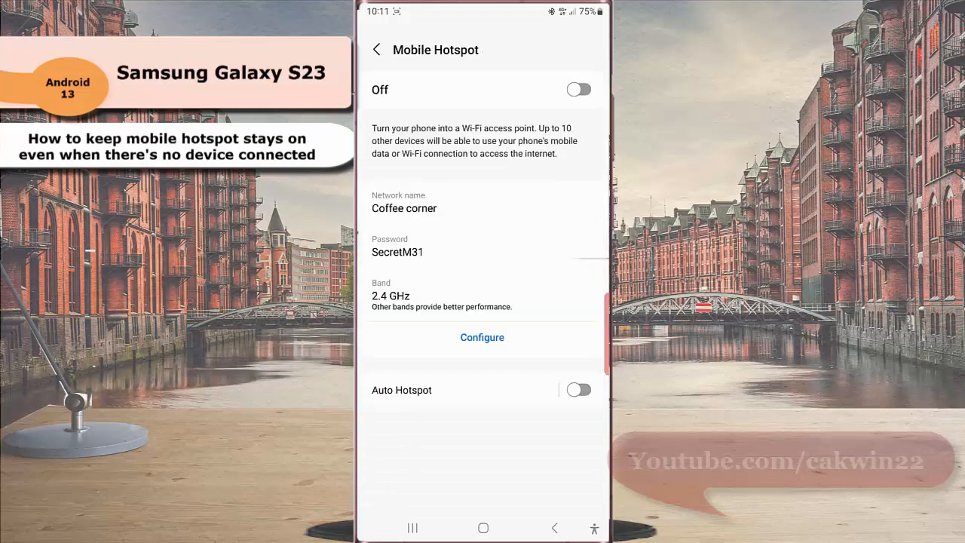
left_click(483, 338)
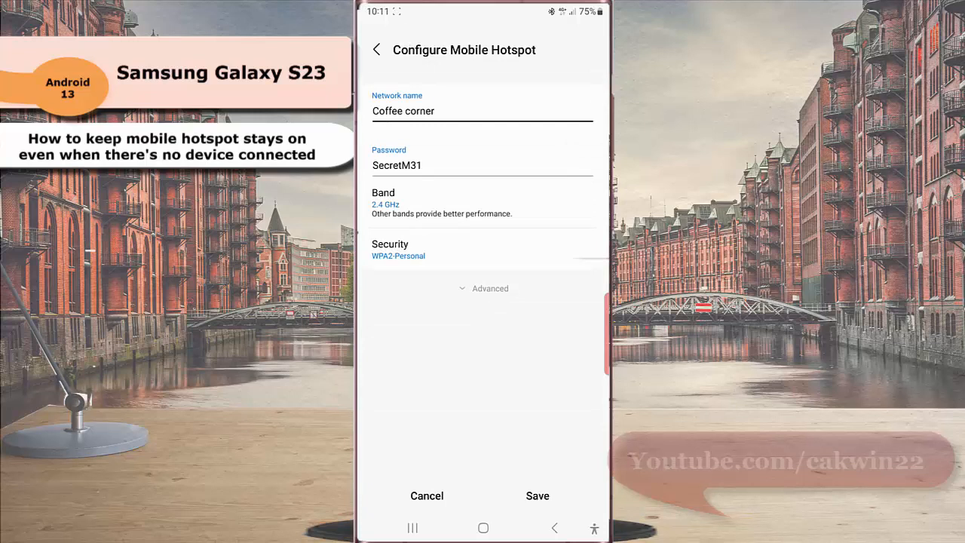
Under Advanced, set 'Turn off when no device connected for' to Never timeout and save.
left_click(484, 288)
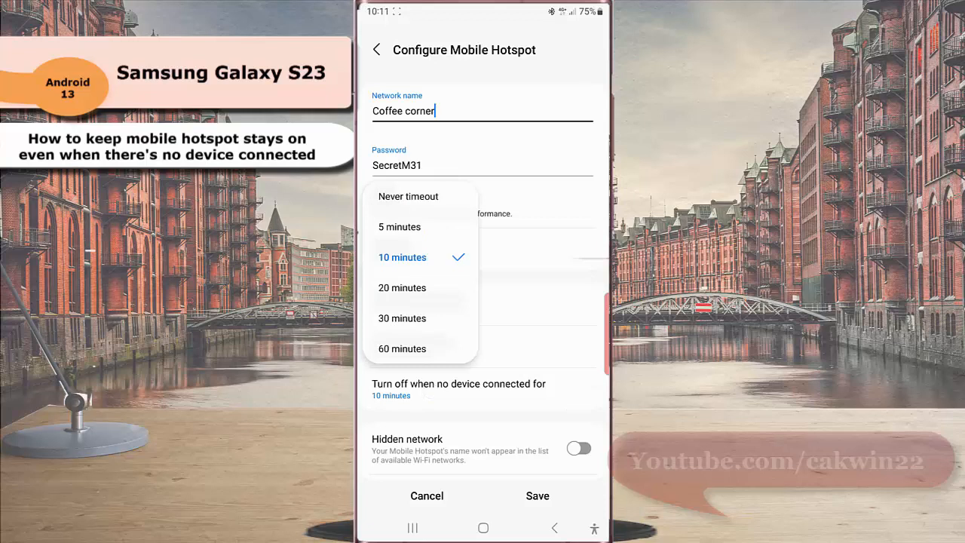
left_click(407, 196)
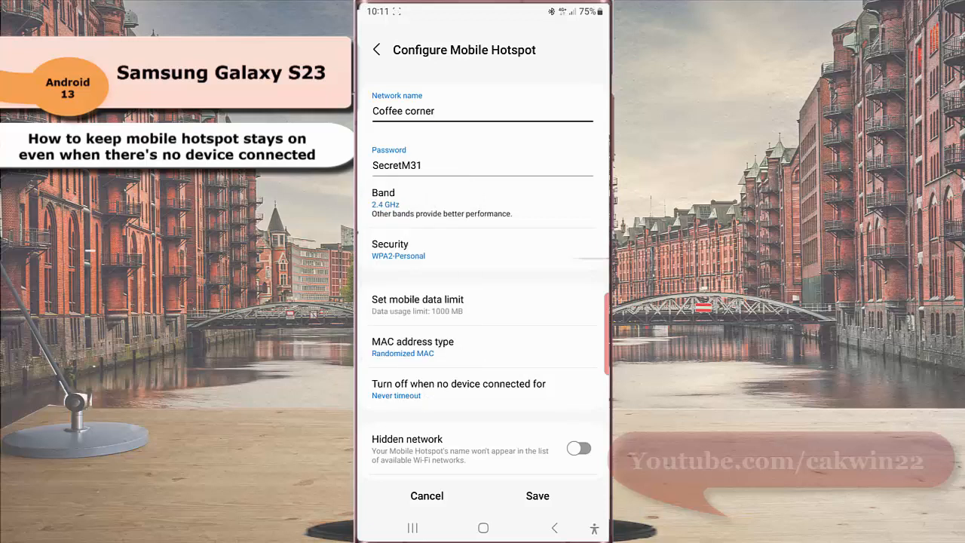
left_click(376, 50)
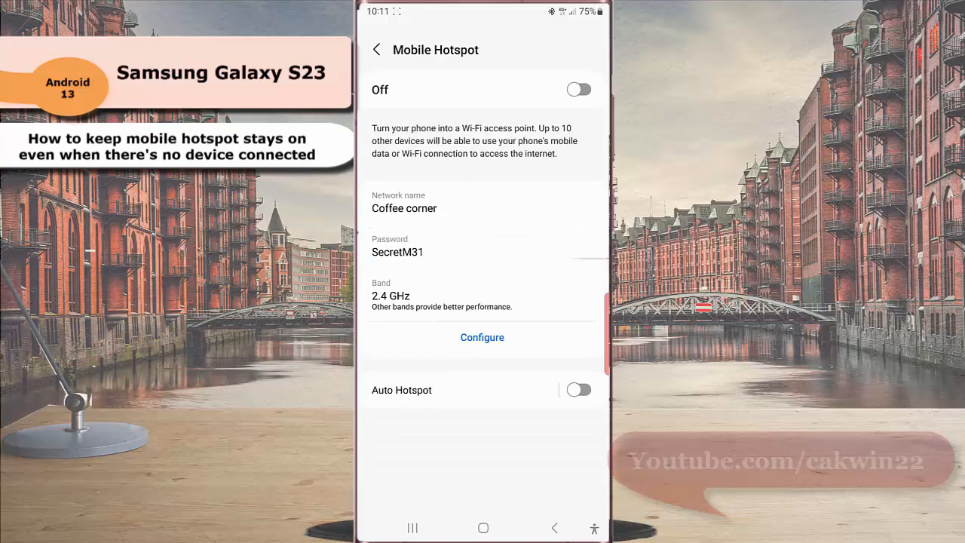